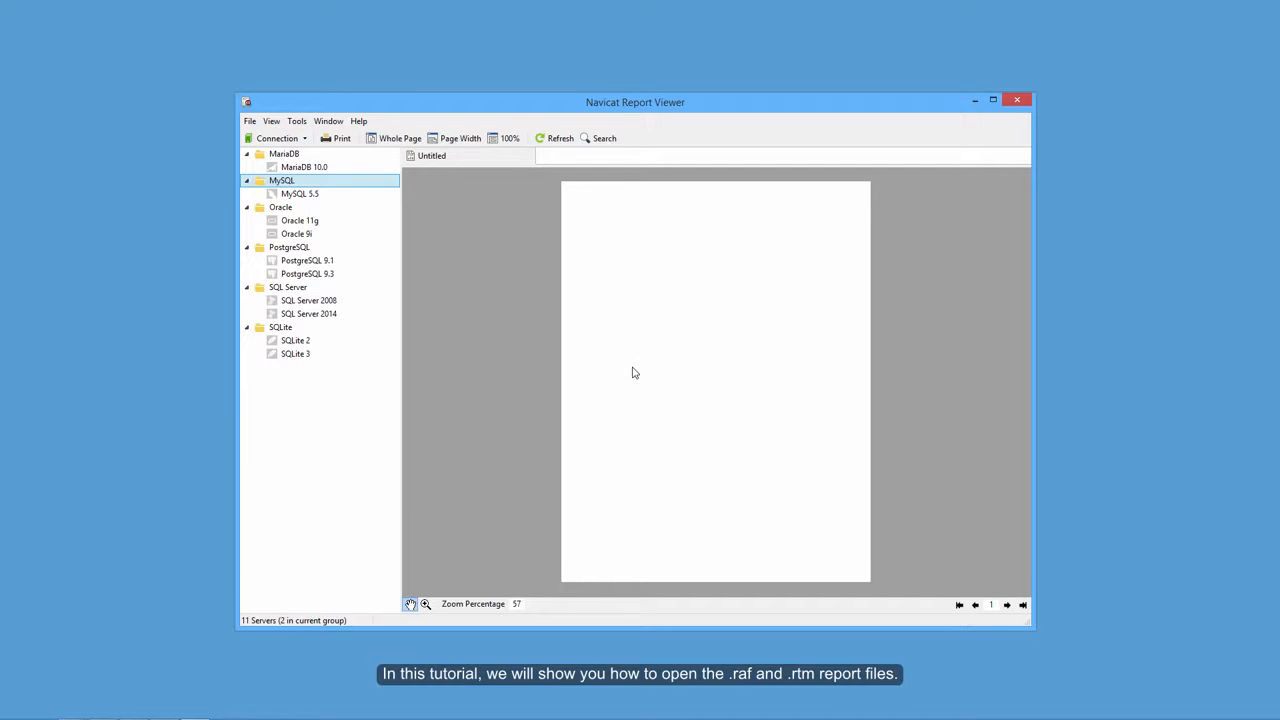
- Open the EmployeeNumber .raf report archive from Documents via File > Open Report
{"action": "left_click", "coordinate": [993, 99]}
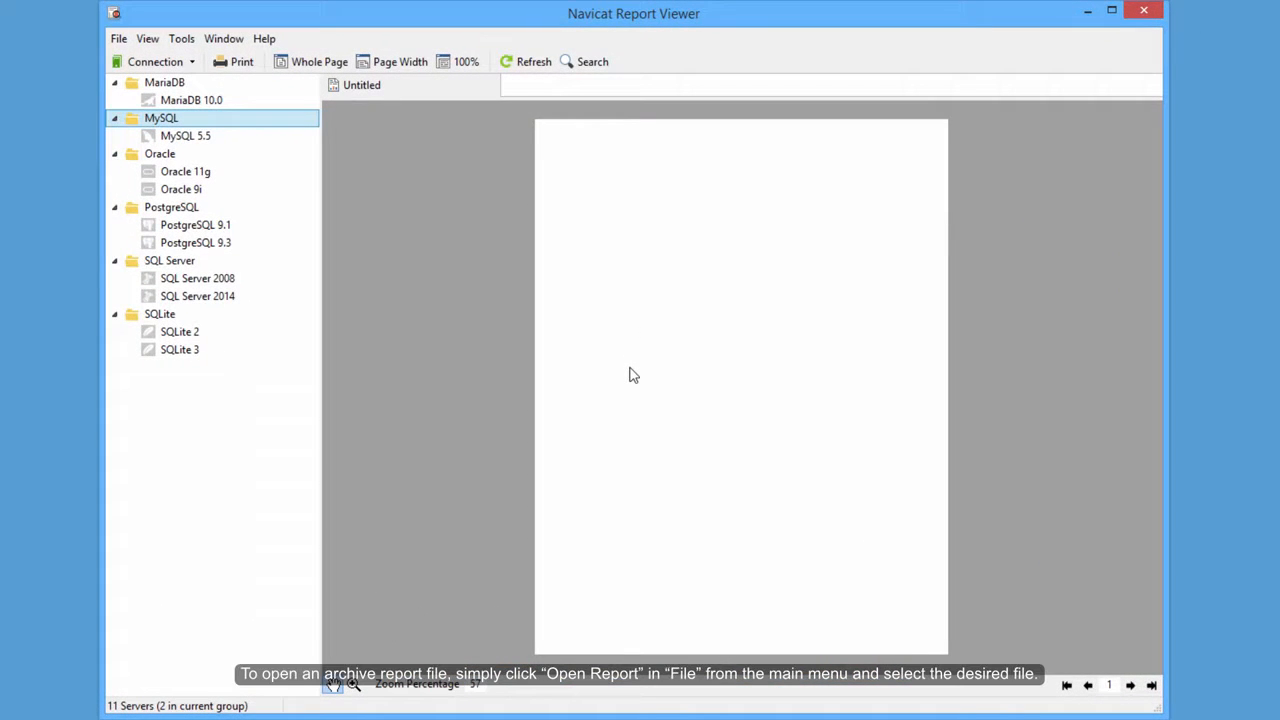
{"action": "left_click", "coordinate": [118, 38]}
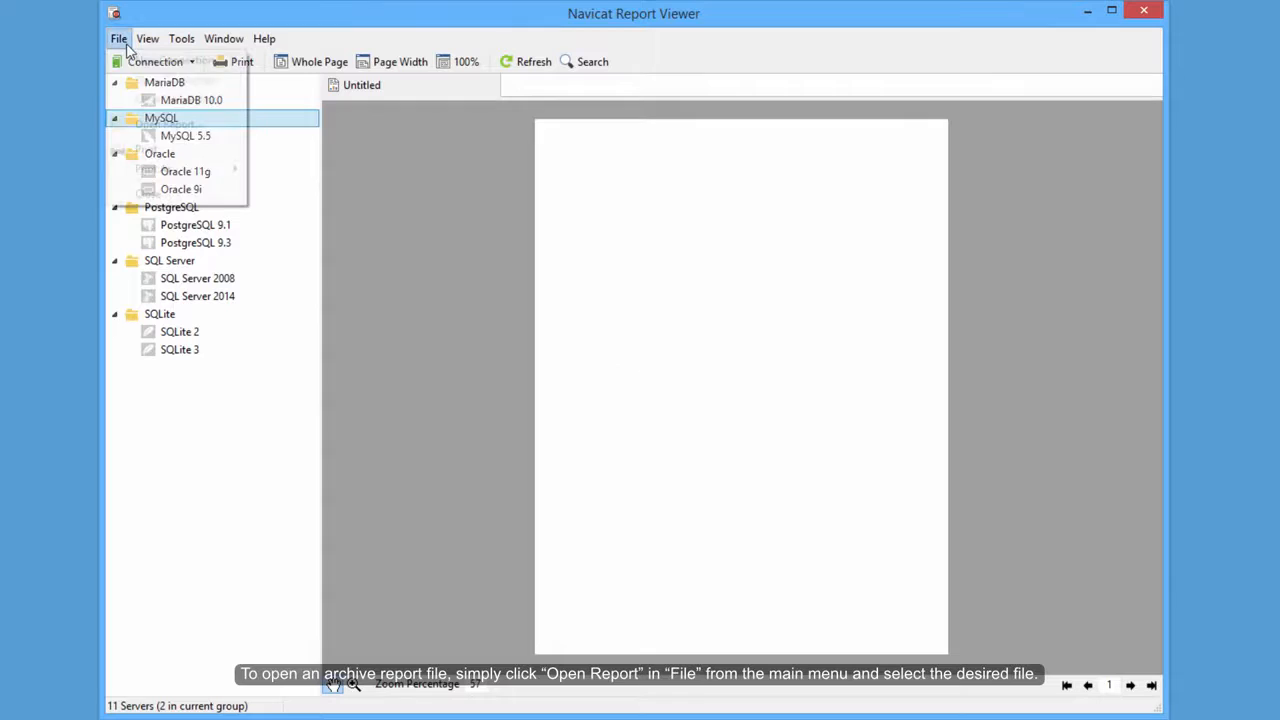
{"action": "left_click", "coordinate": [118, 38]}
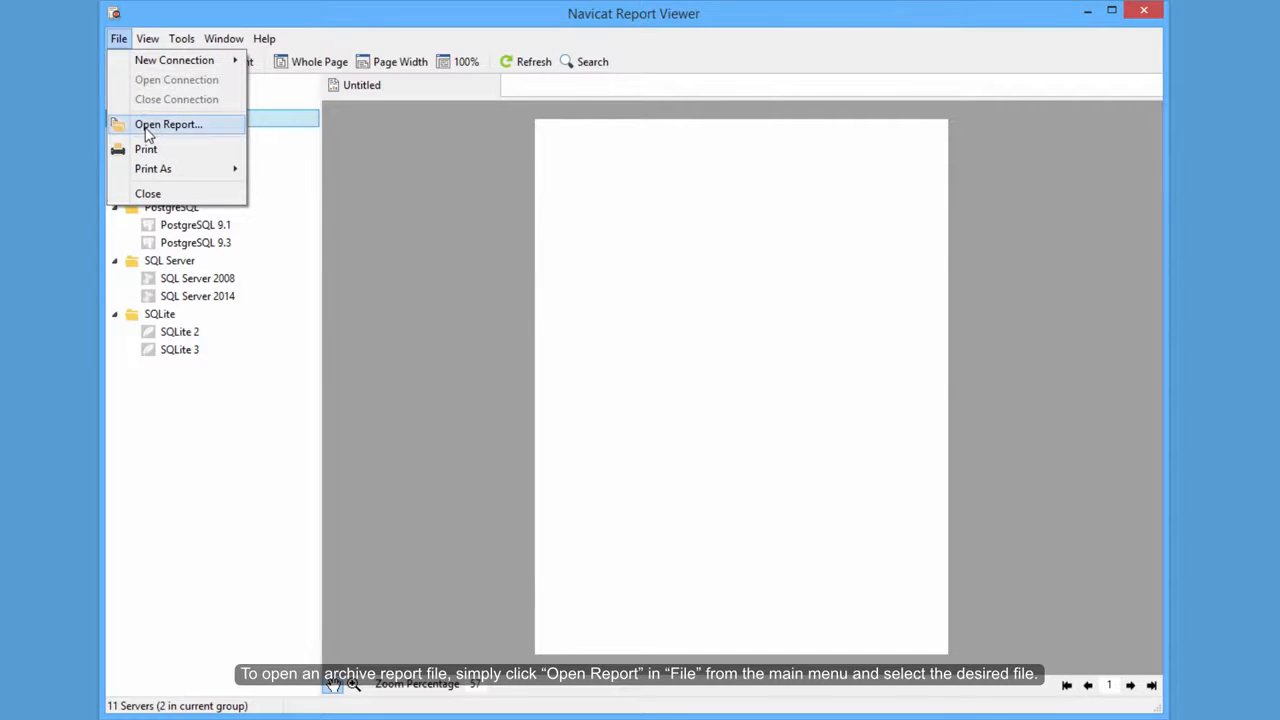
{"action": "left_click", "coordinate": [168, 124]}
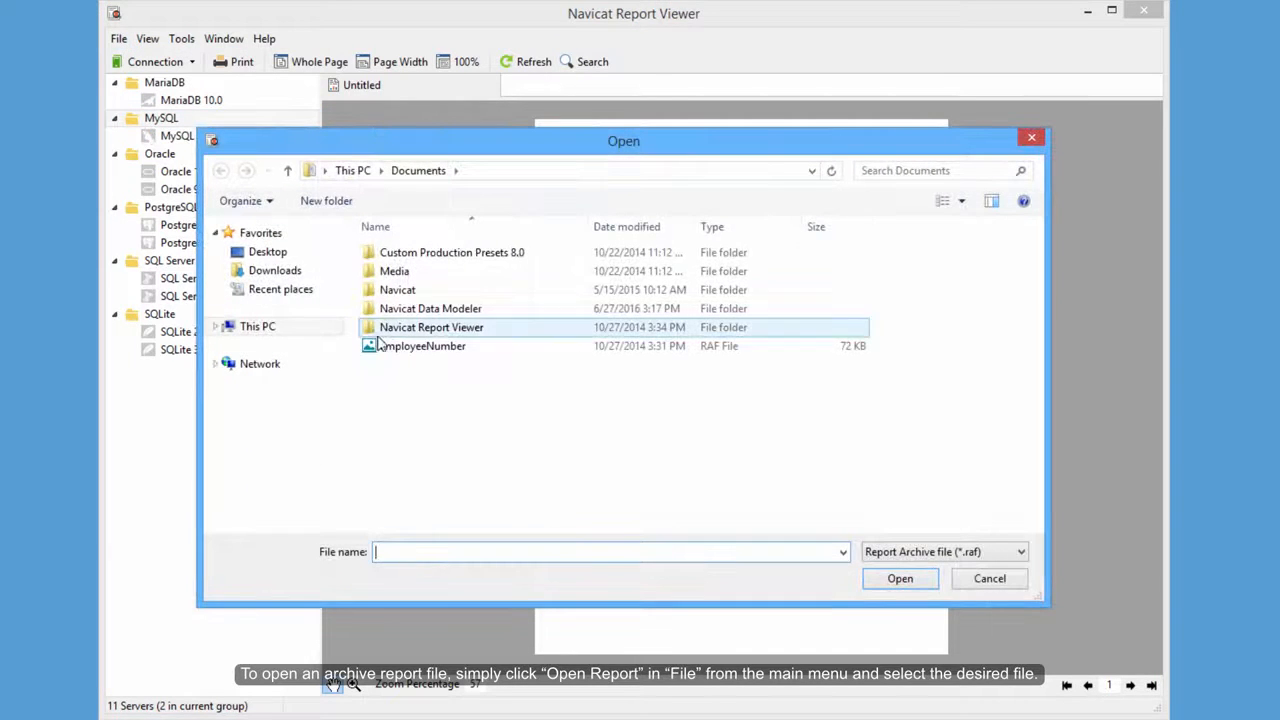
{"action": "left_click", "coordinate": [899, 578]}
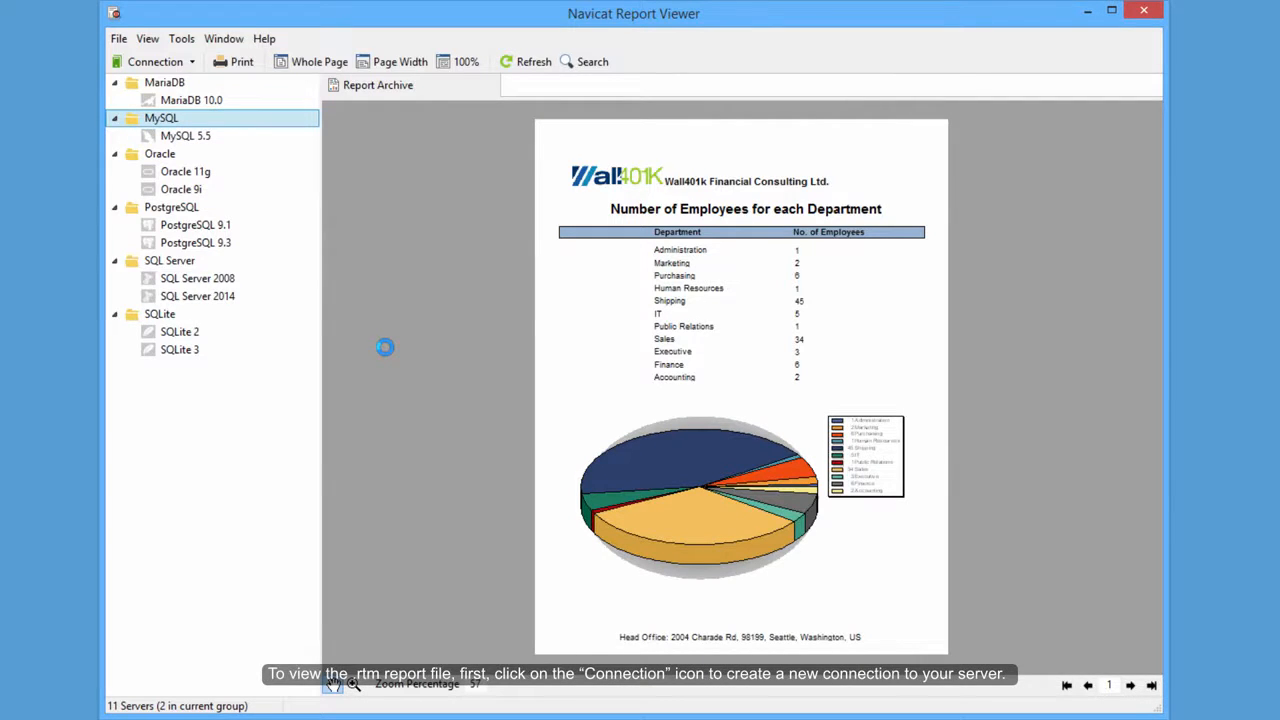
- Add a MySQL connection to 192.168.1.68 with a report location on the Advanced tab
{"action": "left_click", "coordinate": [155, 61]}
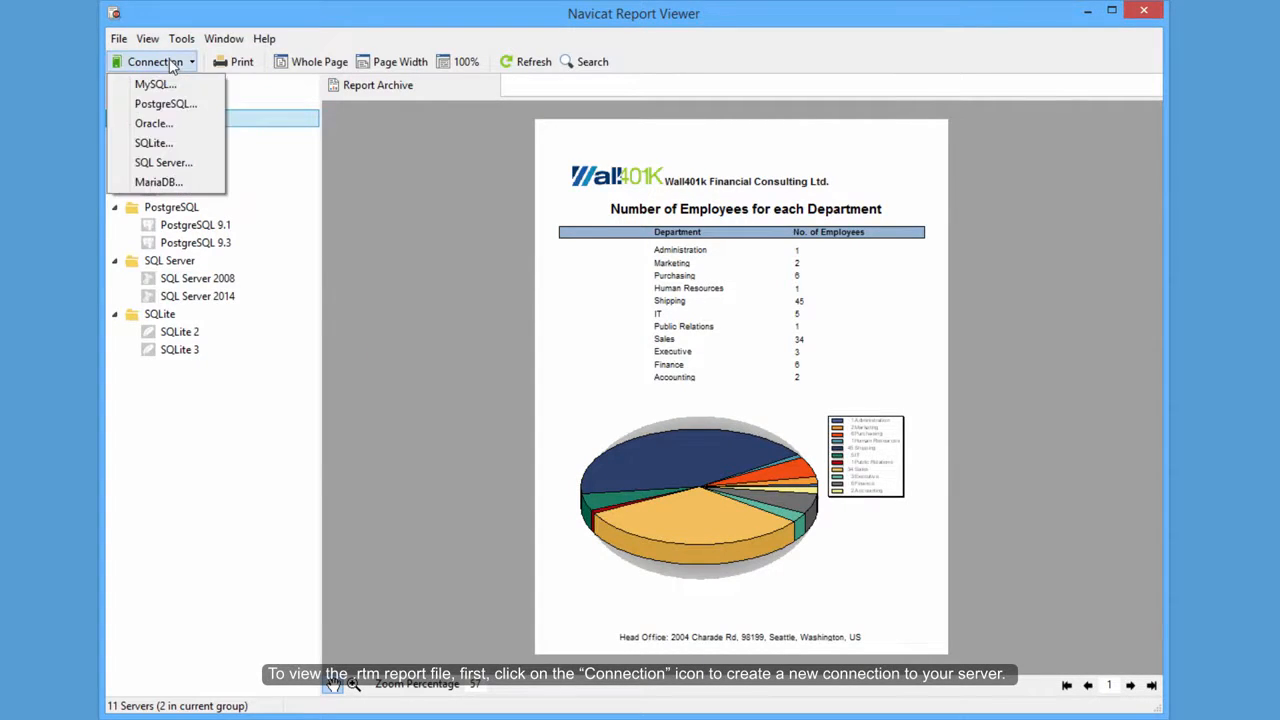
{"action": "left_click", "coordinate": [154, 83]}
{"action": "type", "text": "192.168.1.68"}
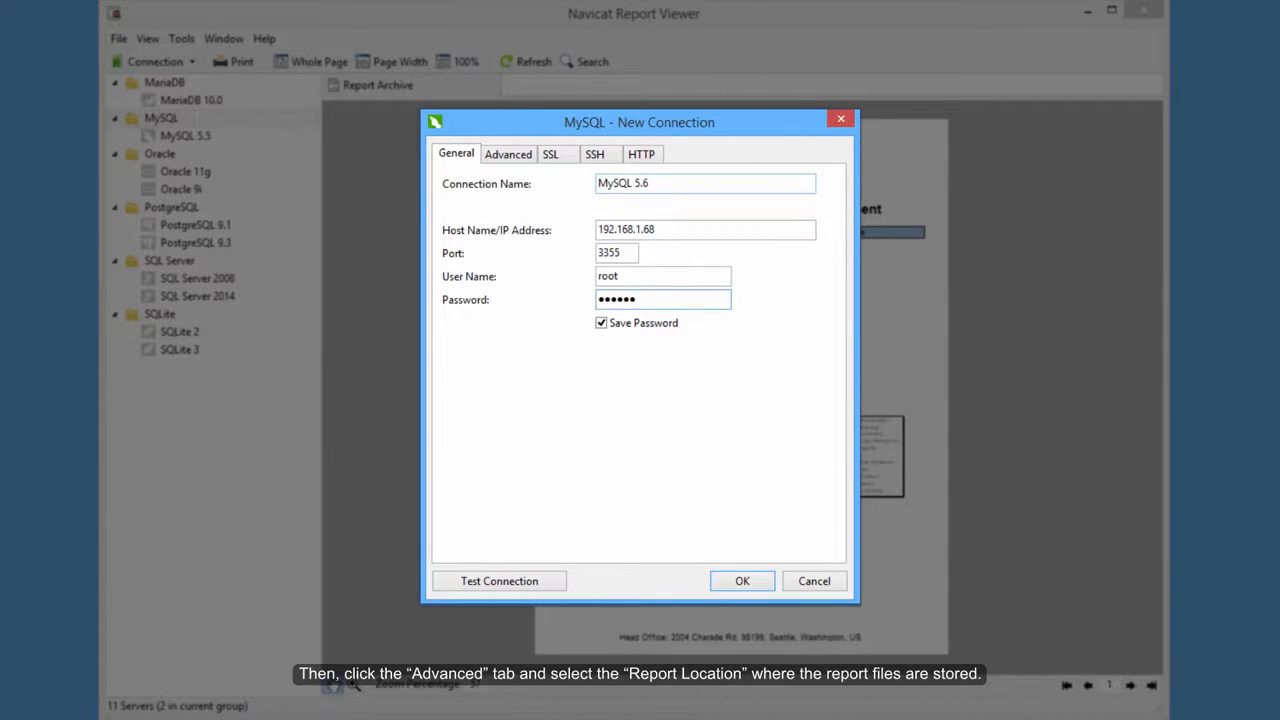
{"action": "left_click", "coordinate": [508, 153]}
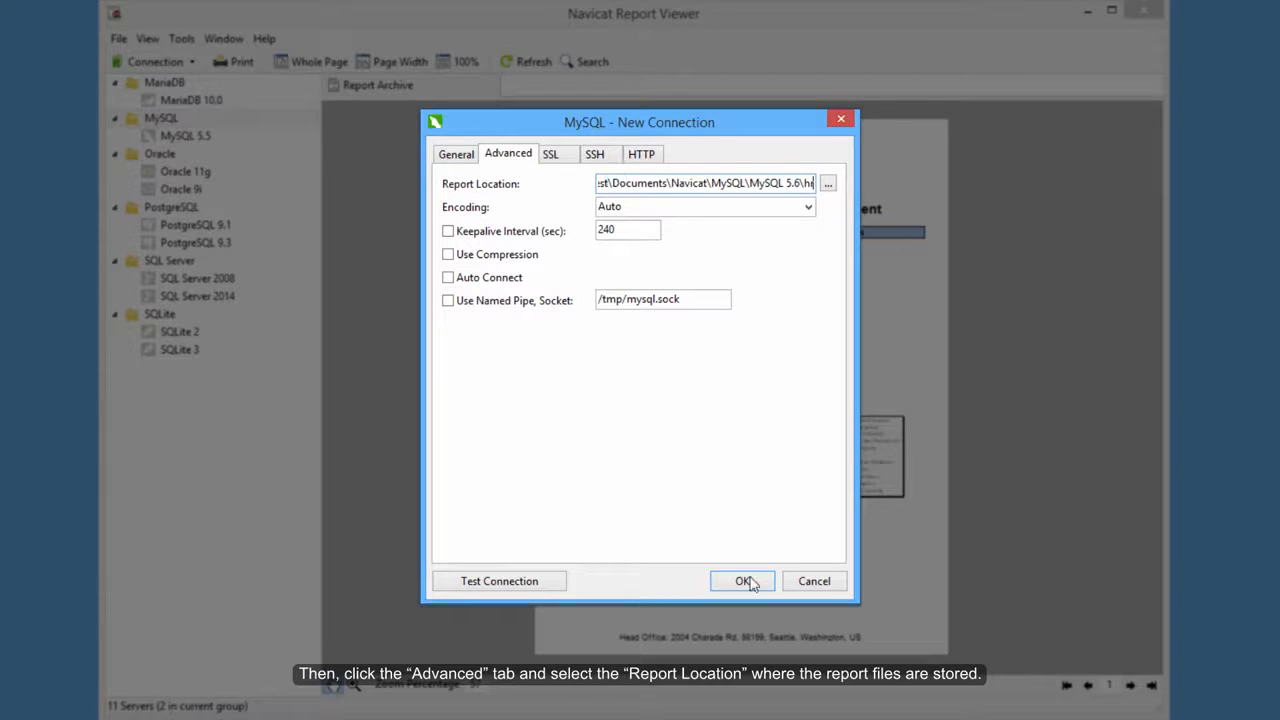
{"action": "left_click", "coordinate": [743, 581]}
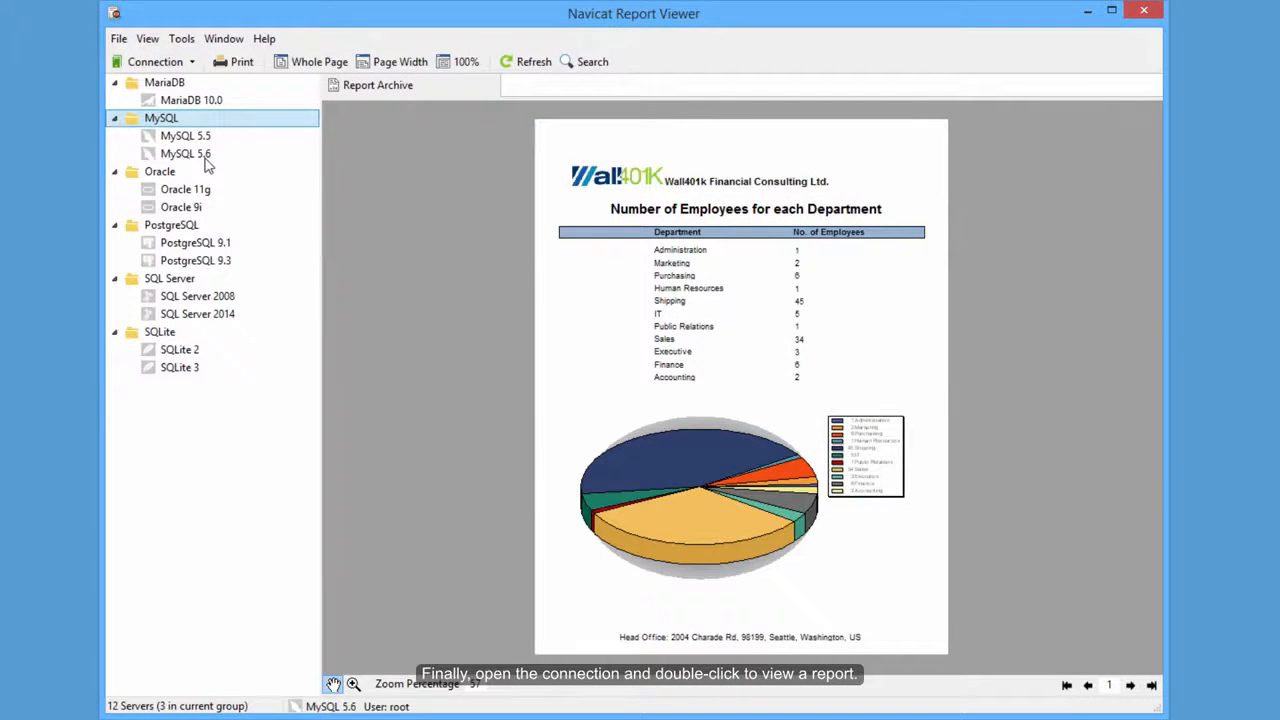